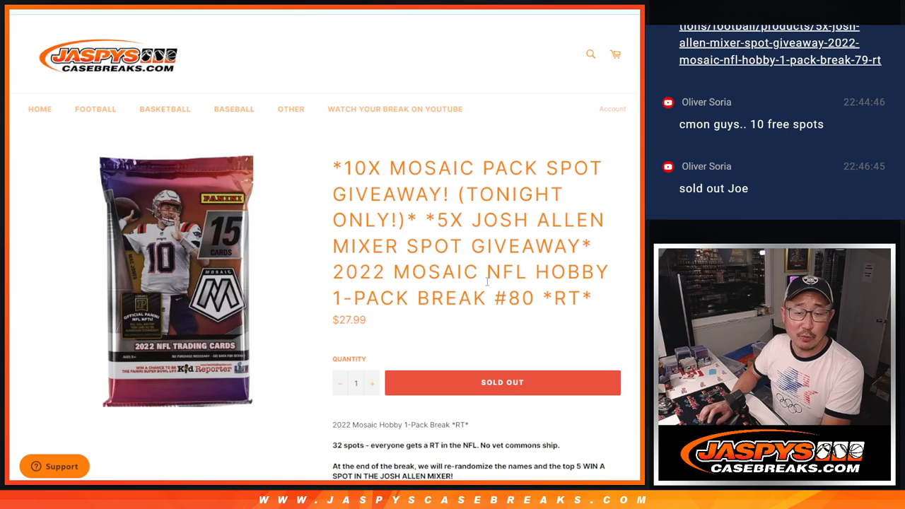
Leave the break title and return to the List Randomizer results for the 22-name list.
left_click_drag(334, 271, 593, 297)
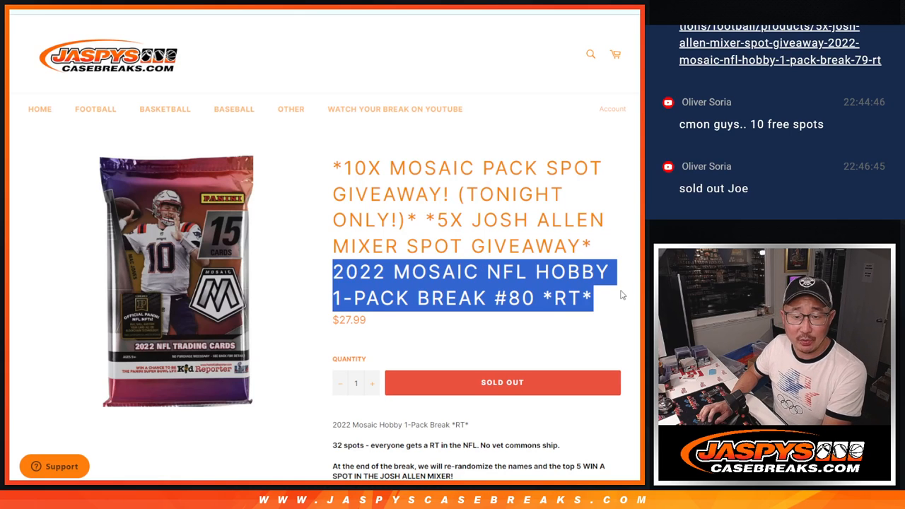
left_click(611, 291)
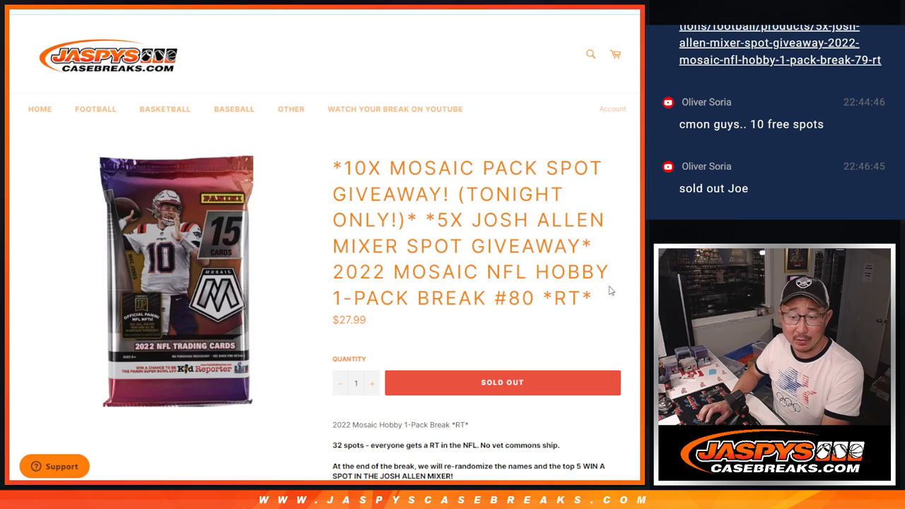
double_click(515, 297)
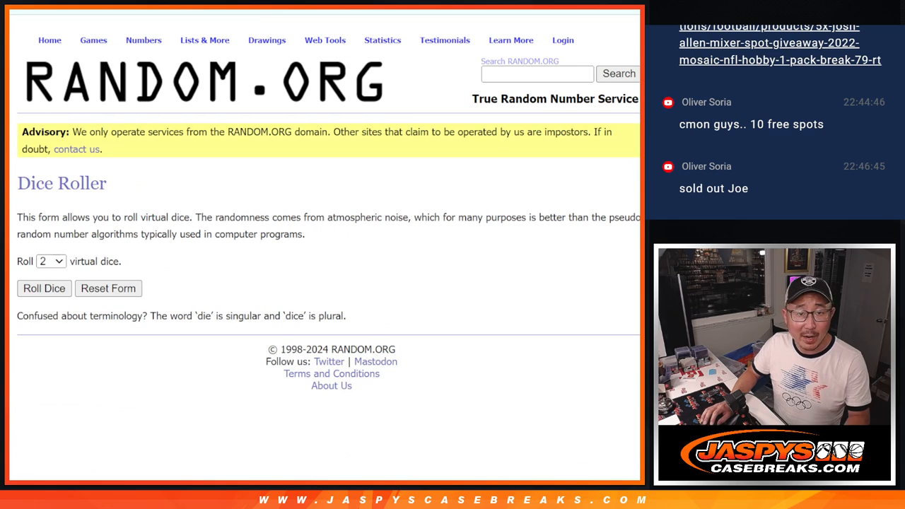
left_click(44, 288)
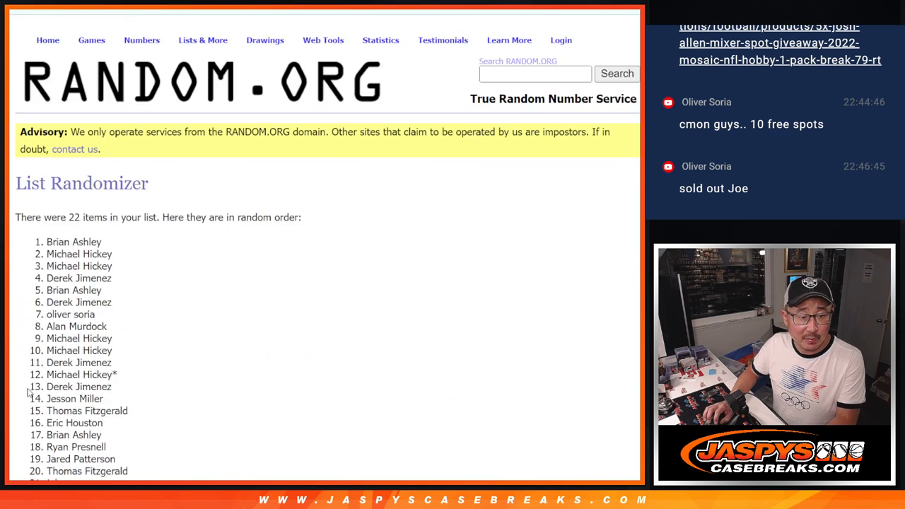
left_click(35, 390)
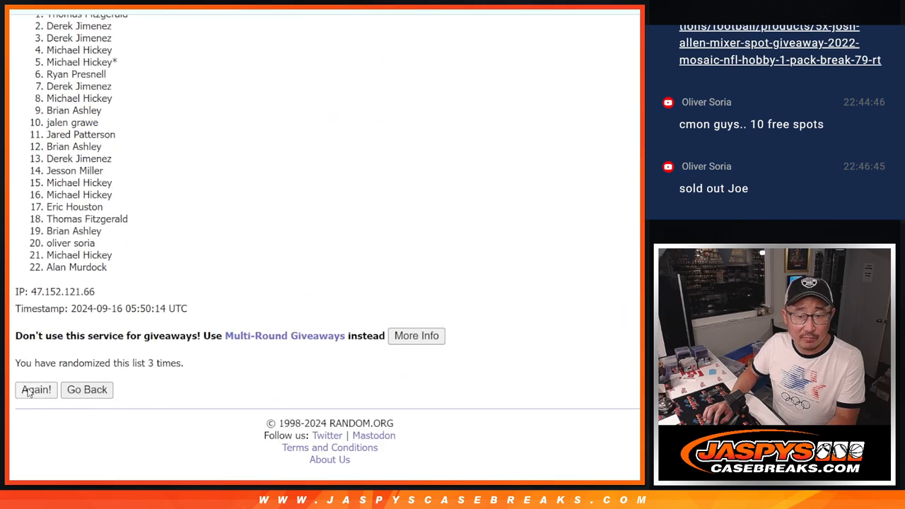
left_click(35, 390)
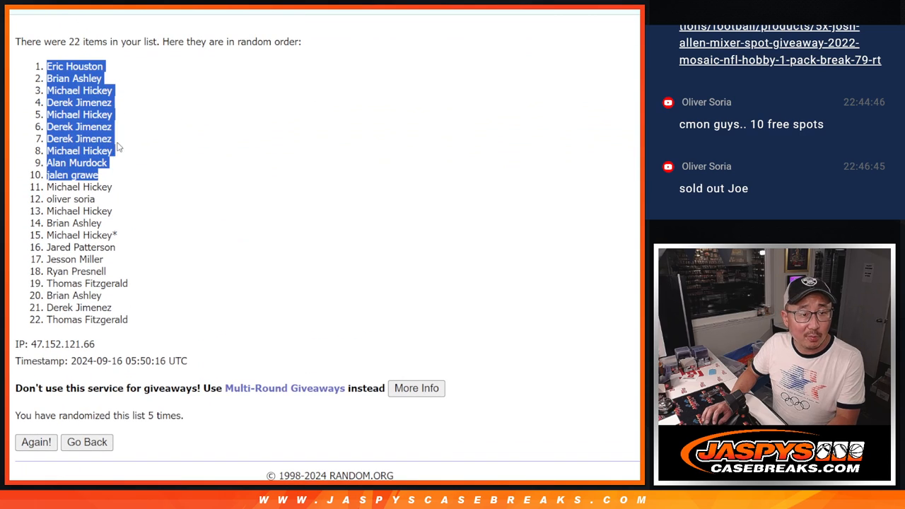
mouse_move(119, 146)
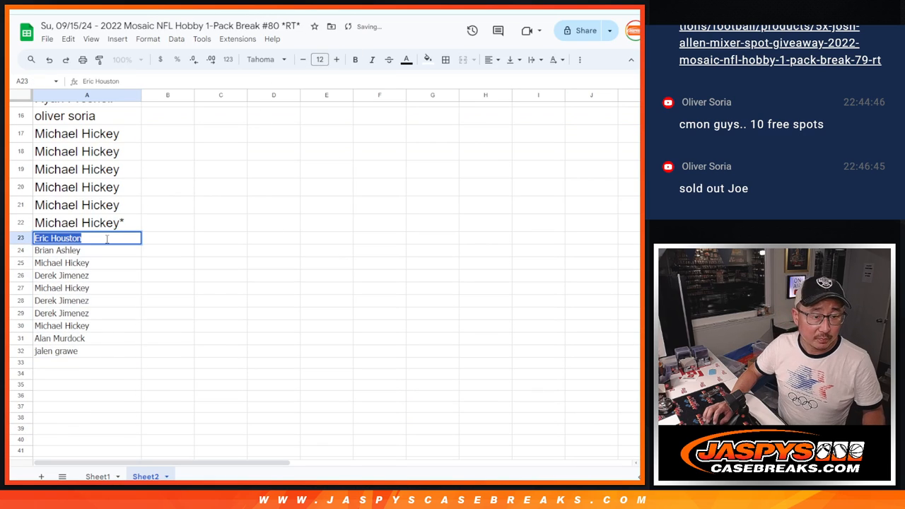
Tag the ten pasted names in A23:A32 with a ^ to complete the 32-name list.
type("^")
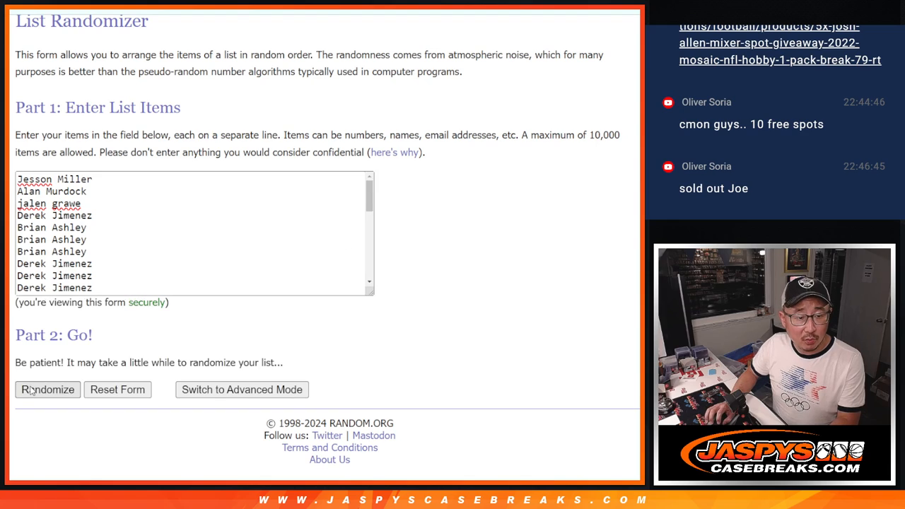
Randomize the 32 entered names and review the shuffled result.
left_click(48, 390)
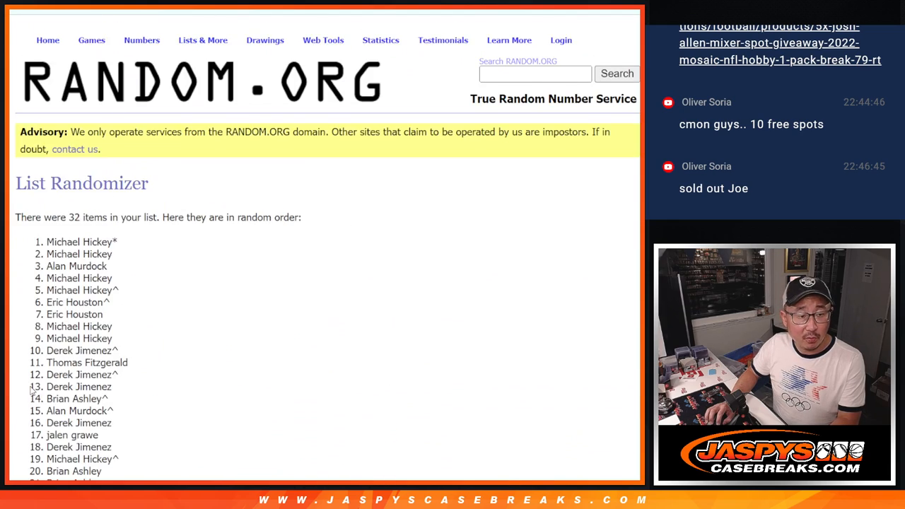
scroll("down", 3)
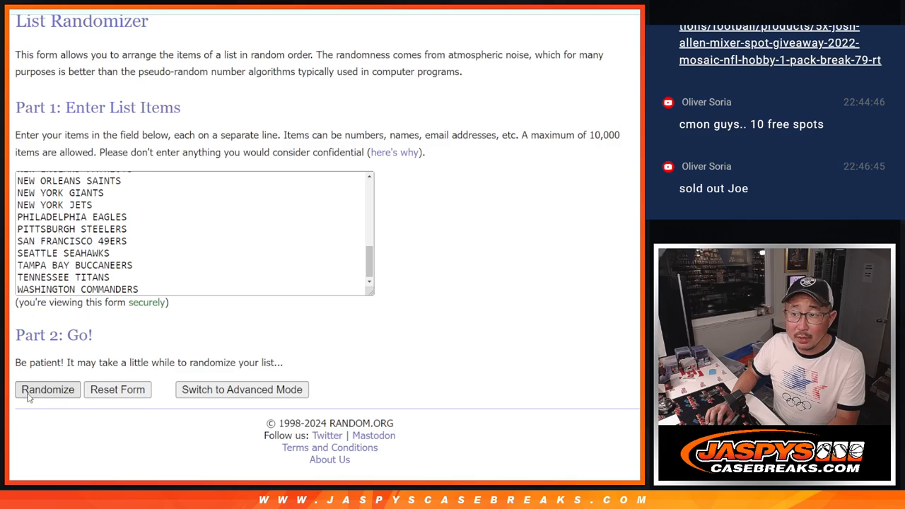
Shuffle the 32 NFL teams repeatedly, ending with Las Vegas Raiders first and Denver Broncos last.
left_click(48, 390)
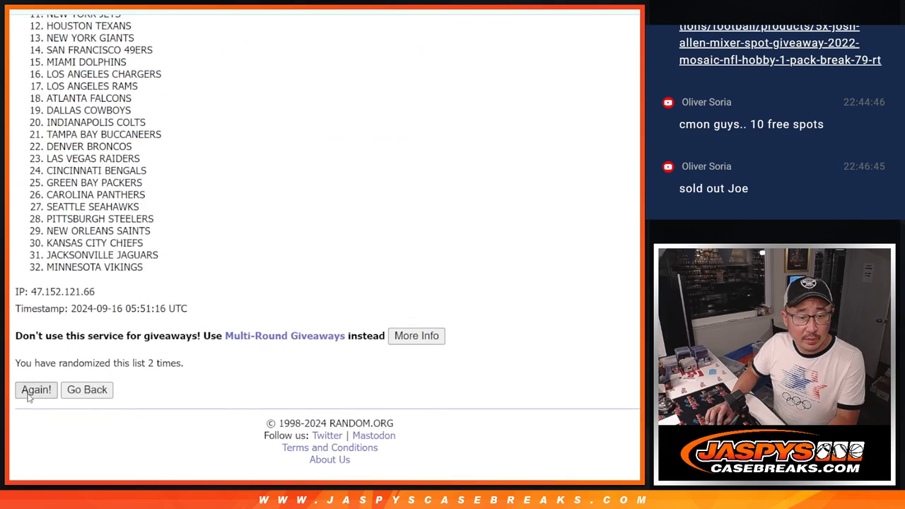
left_click(37, 390)
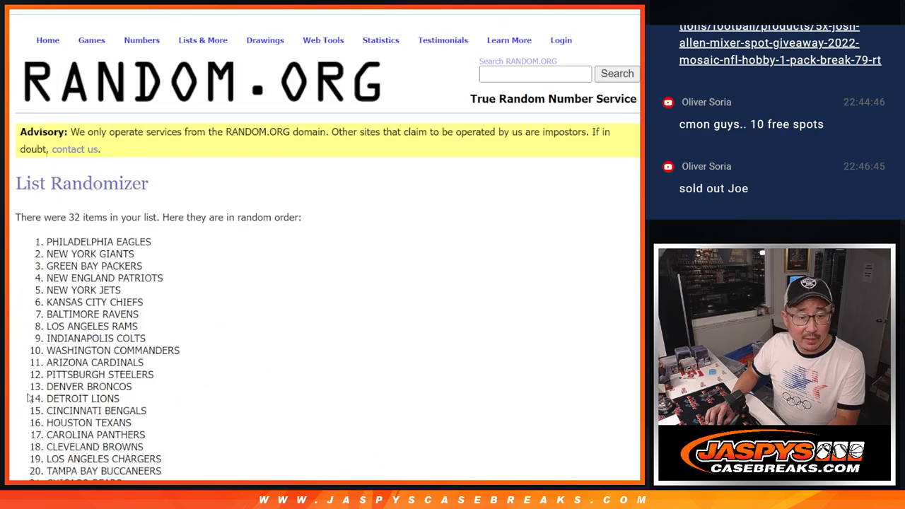
scroll("down", 3)
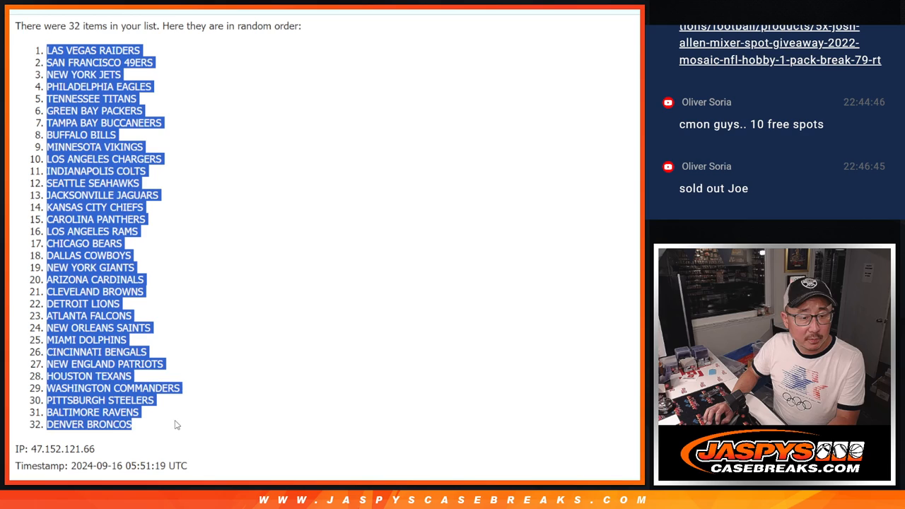
scroll("down", 3)
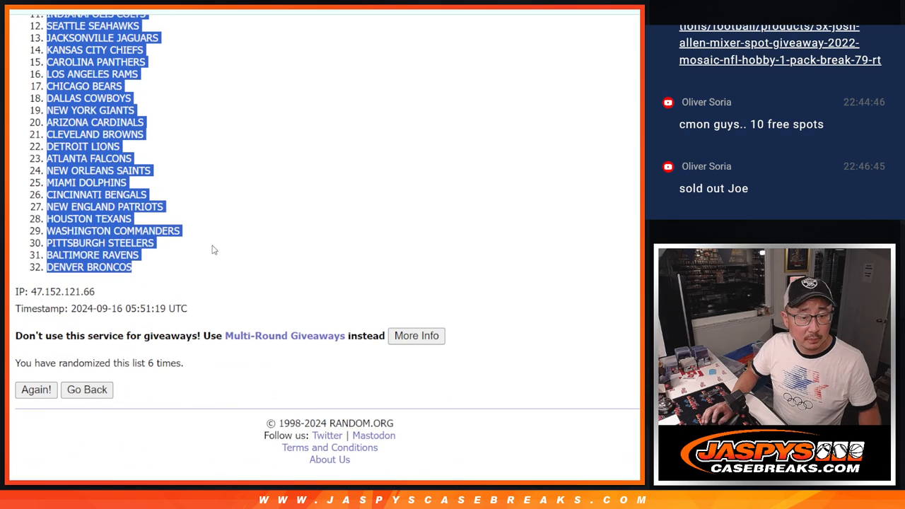
mouse_move(191, 169)
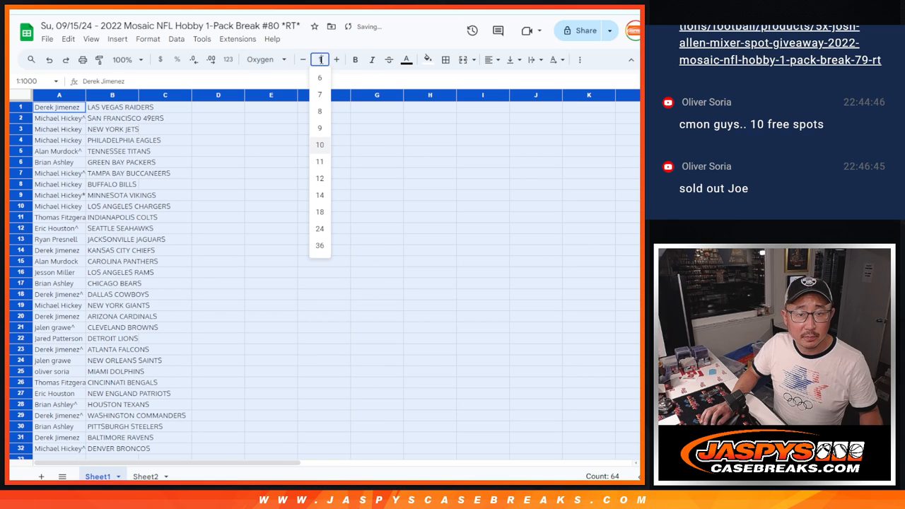
Enlarge the name-team pairings and select the first sixteen pairs.
left_click(320, 177)
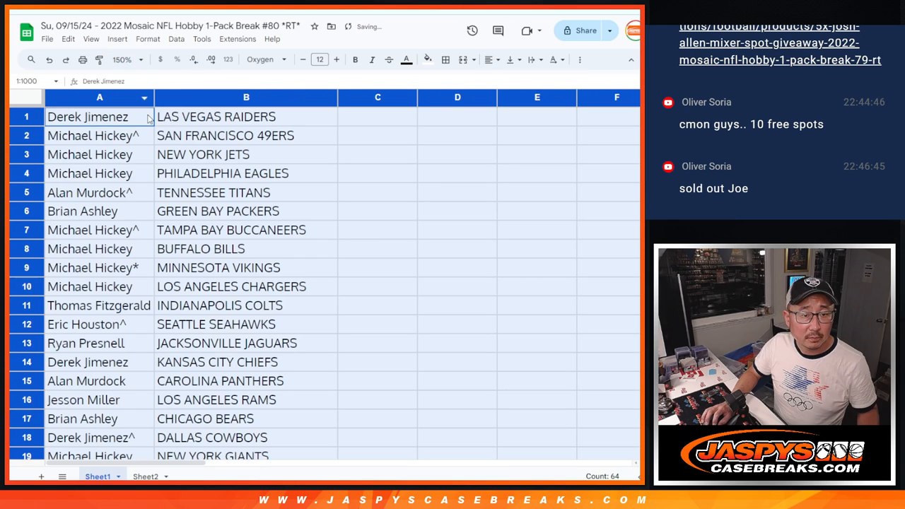
left_click_drag(99, 116, 246, 399)
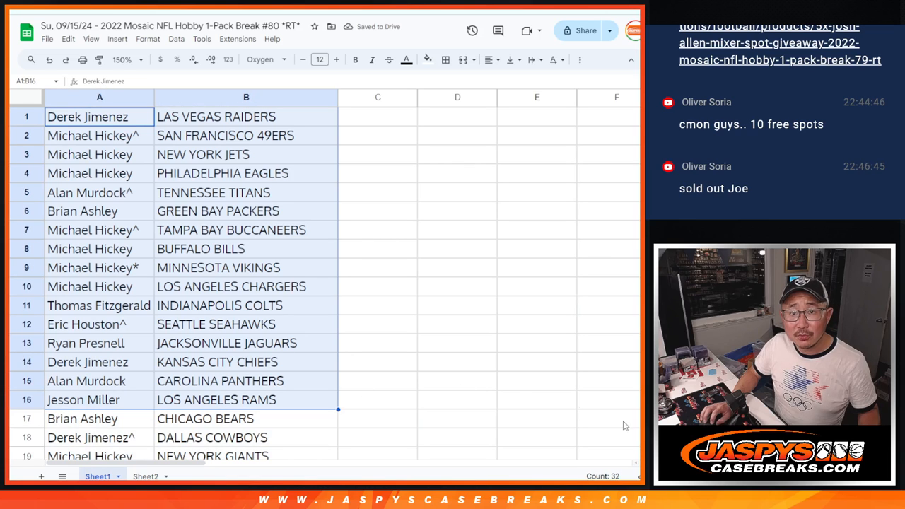
scroll("down", 3)
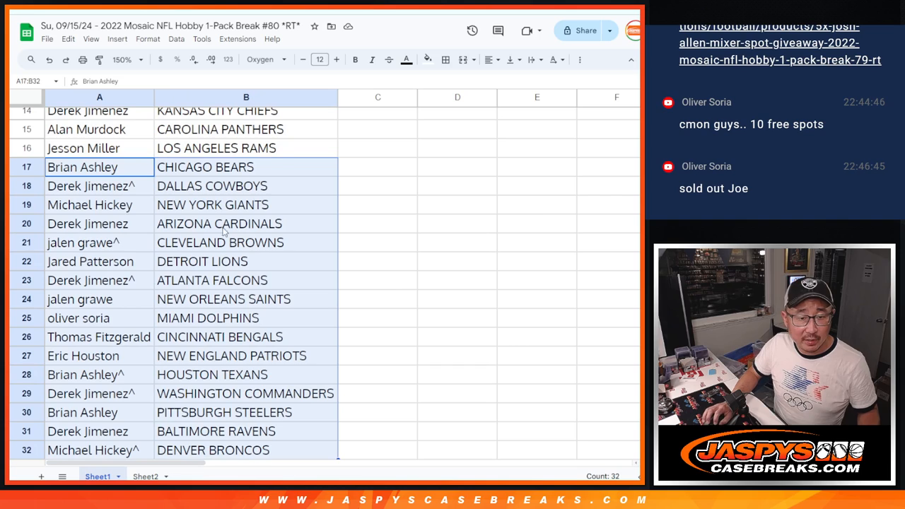
left_click(124, 59)
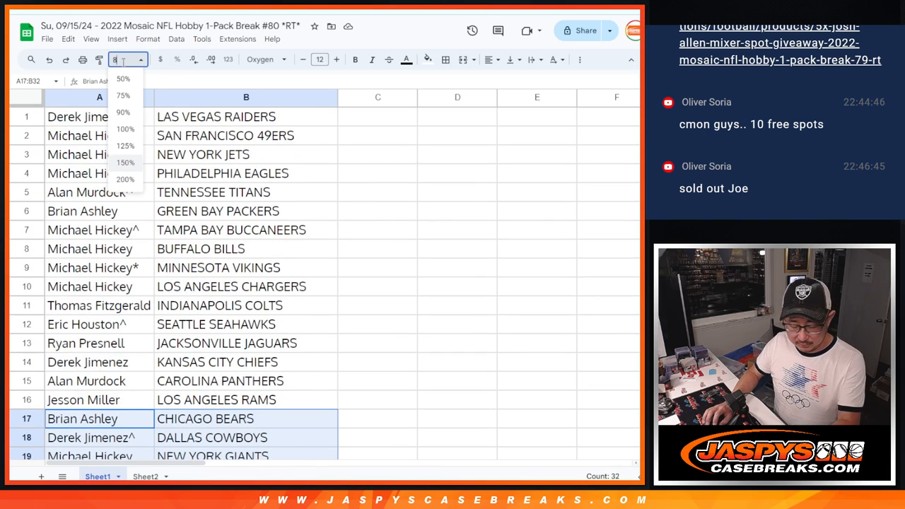
Sort the whole sheet A to Z by the team column B, keeping names beside teams.
right_click(246, 96)
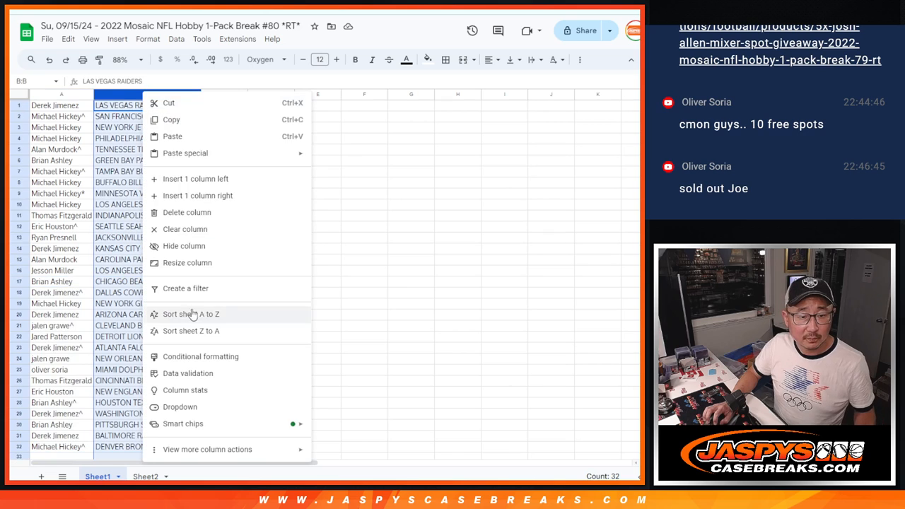
left_click(189, 314)
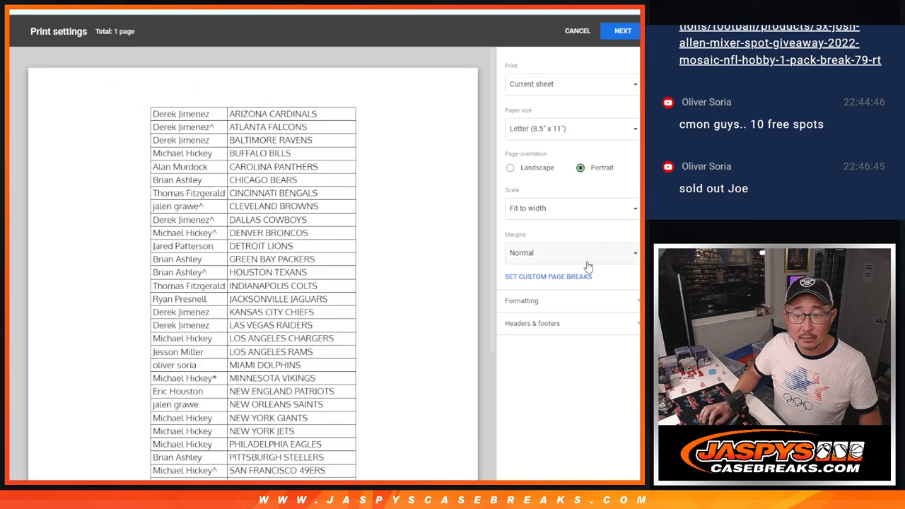
Close the one-page print settings preview and return to the sorted sheet.
left_click(623, 32)
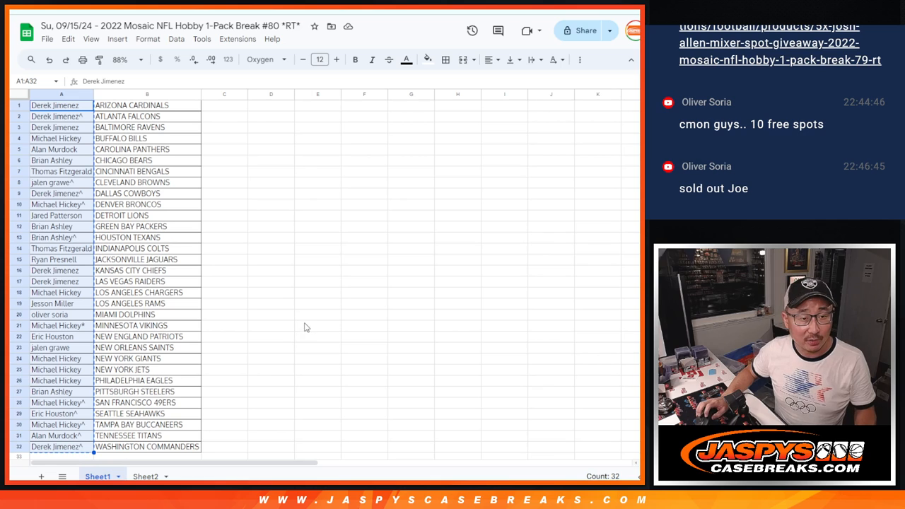
mouse_move(385, 190)
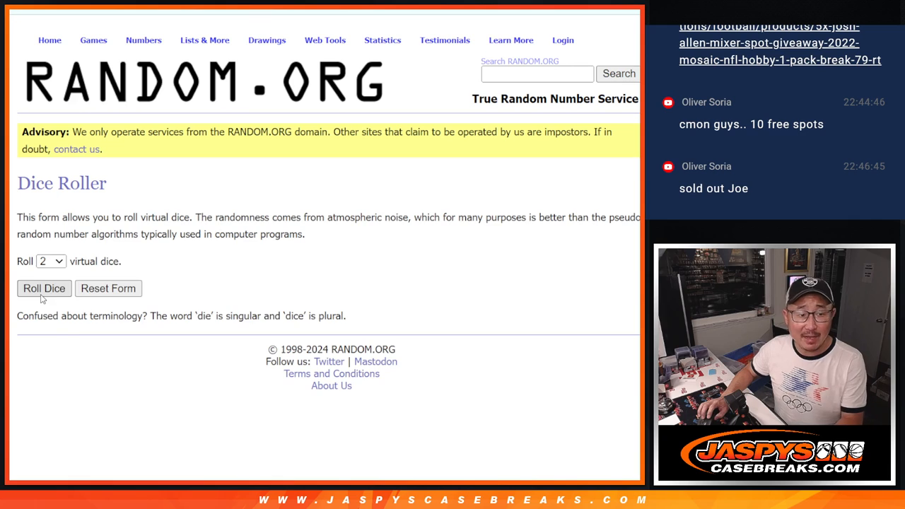
Roll the two virtual dice on the Dice Roller page.
left_click(44, 288)
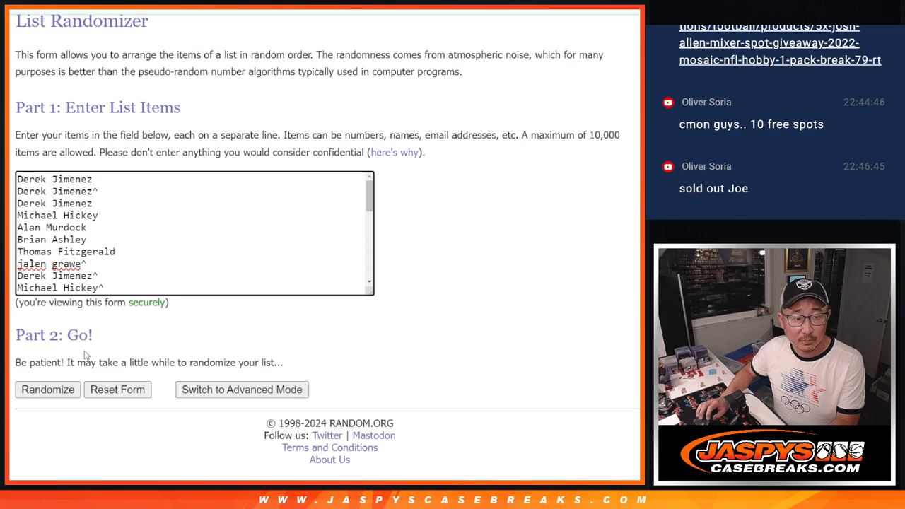
left_click(48, 390)
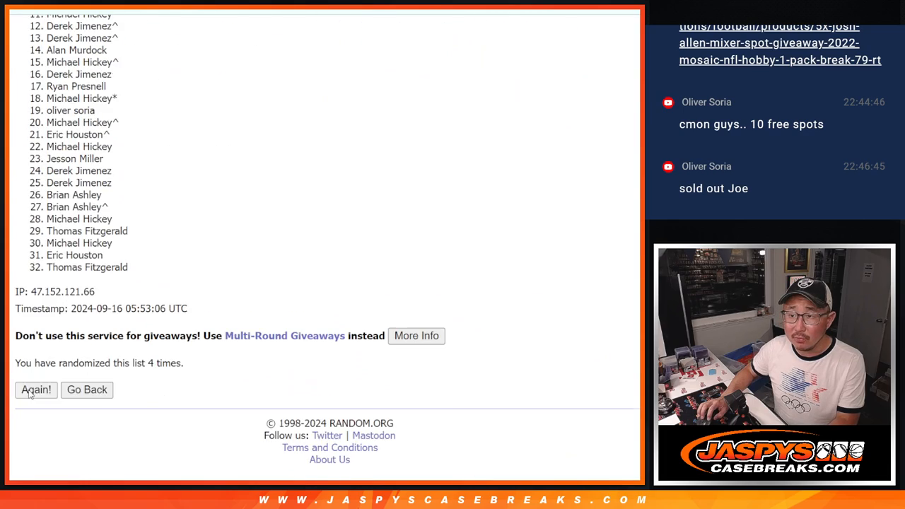
left_click(36, 390)
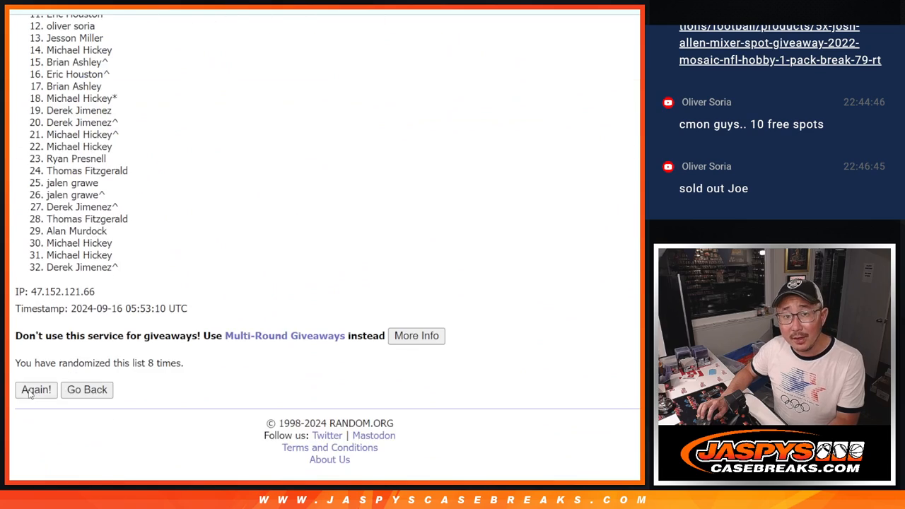
left_click(37, 391)
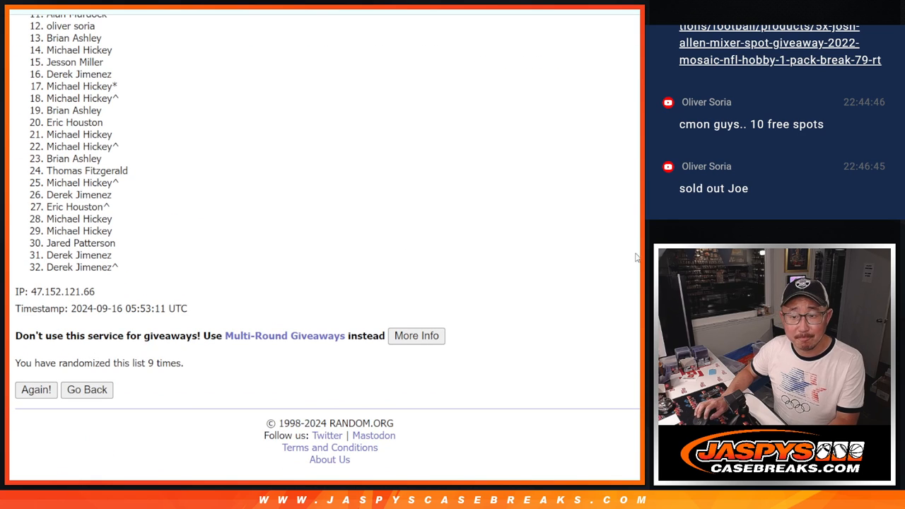
scroll("up", 3)
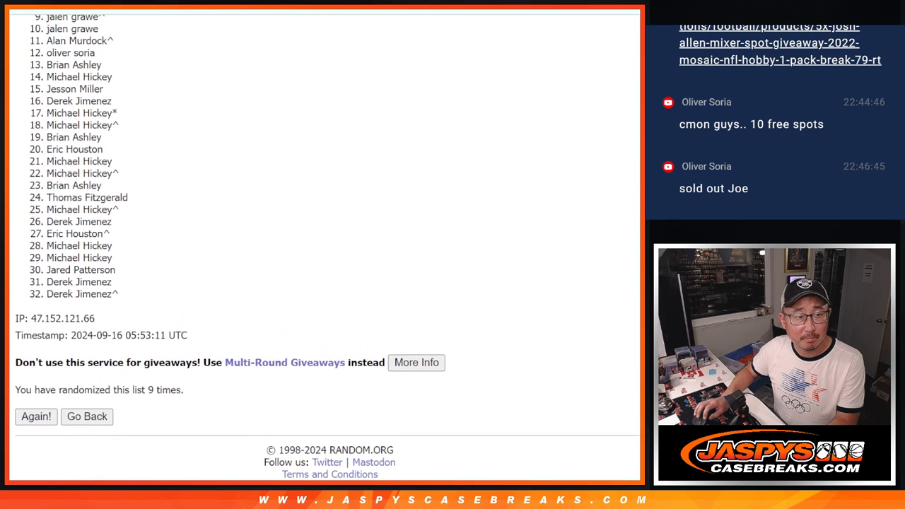
scroll("up", 3)
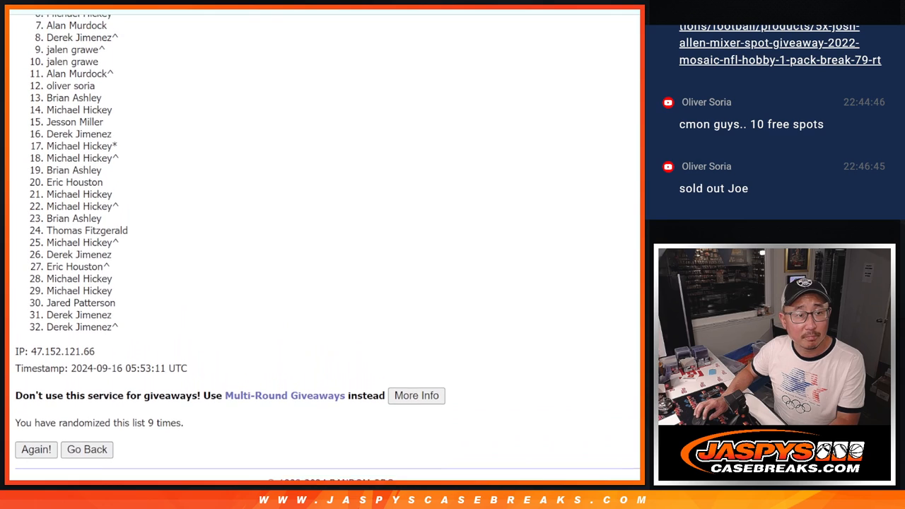
scroll("up", 3)
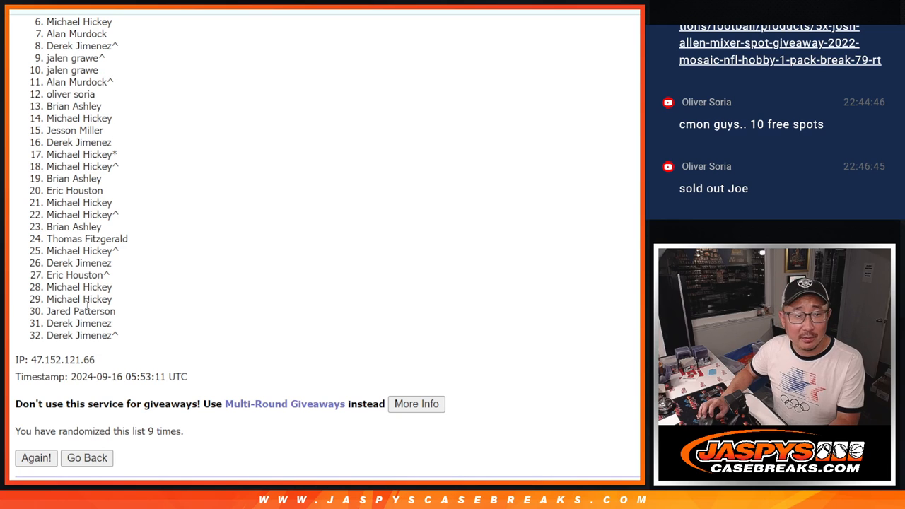
mouse_move(472, 260)
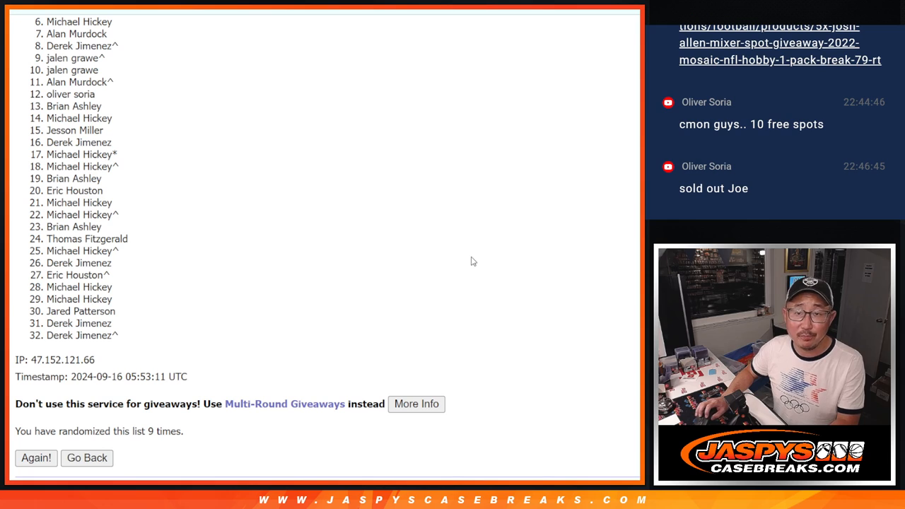
mouse_move(478, 255)
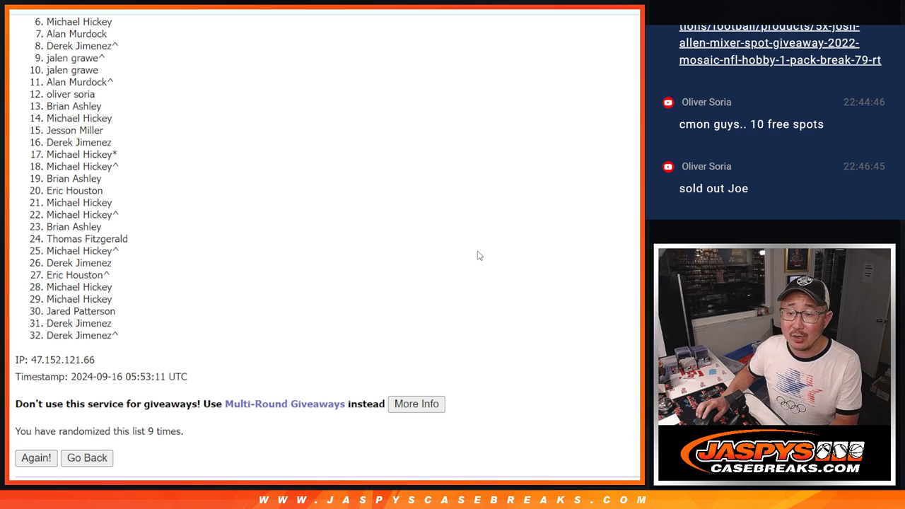
mouse_move(541, 244)
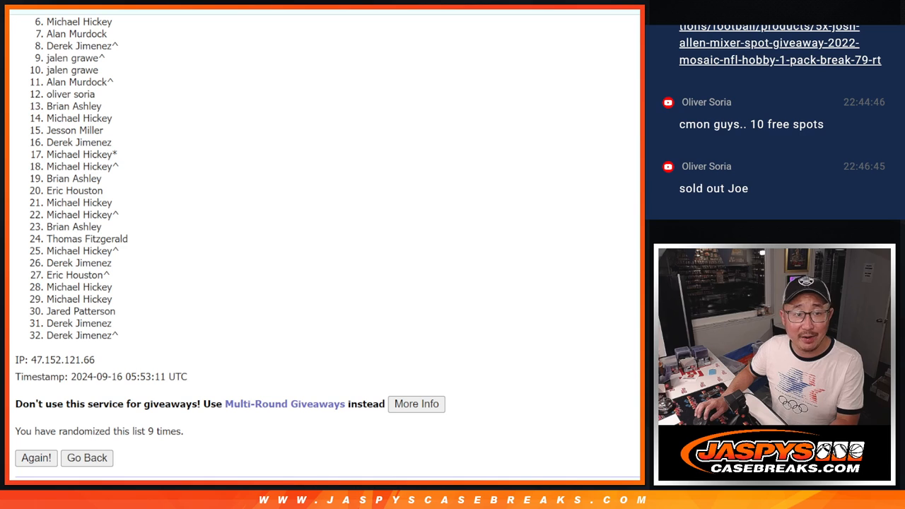
scroll("up", 3)
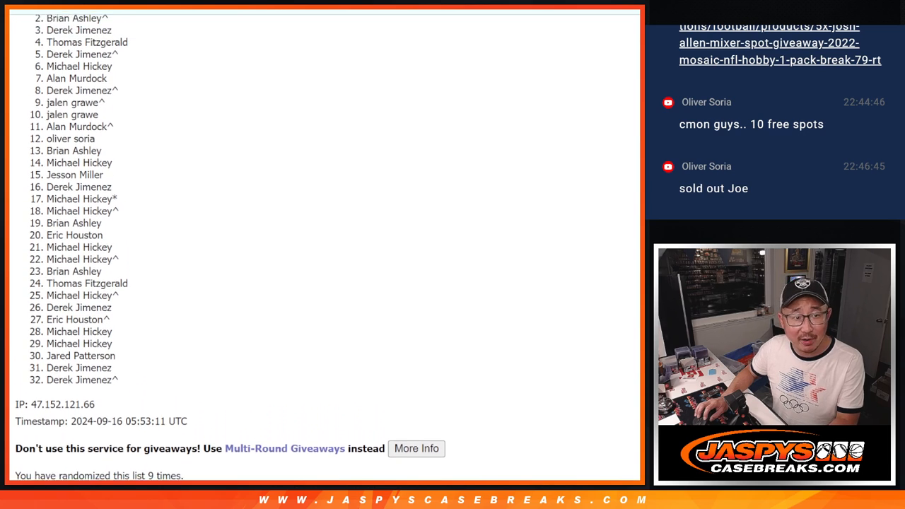
scroll("up", 3)
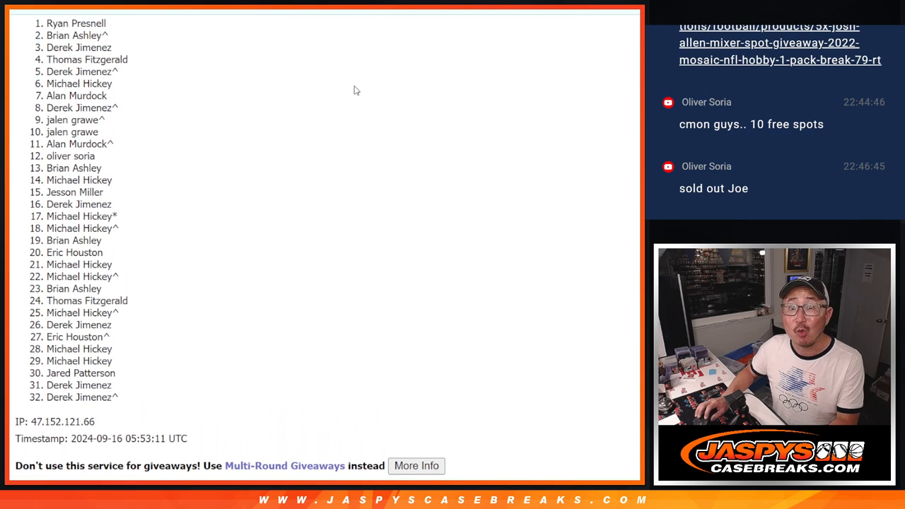
left_click_drag(77, 26, 127, 74)
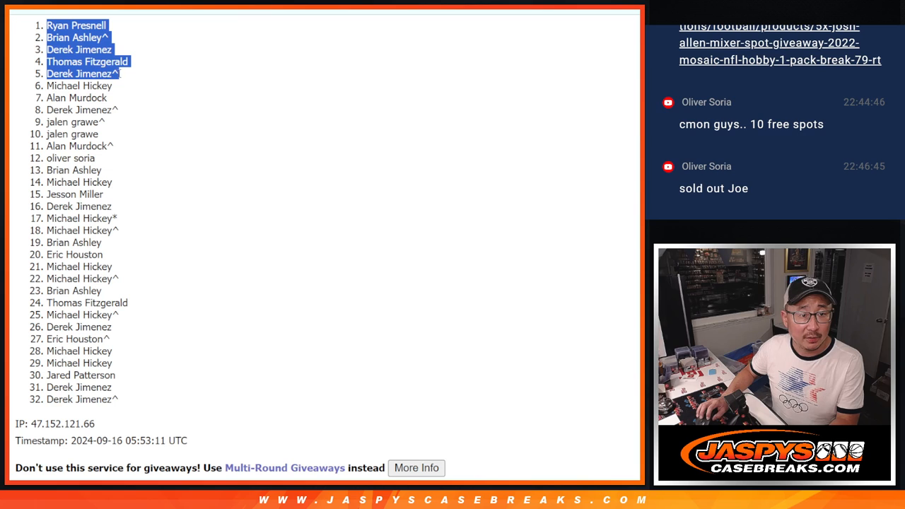